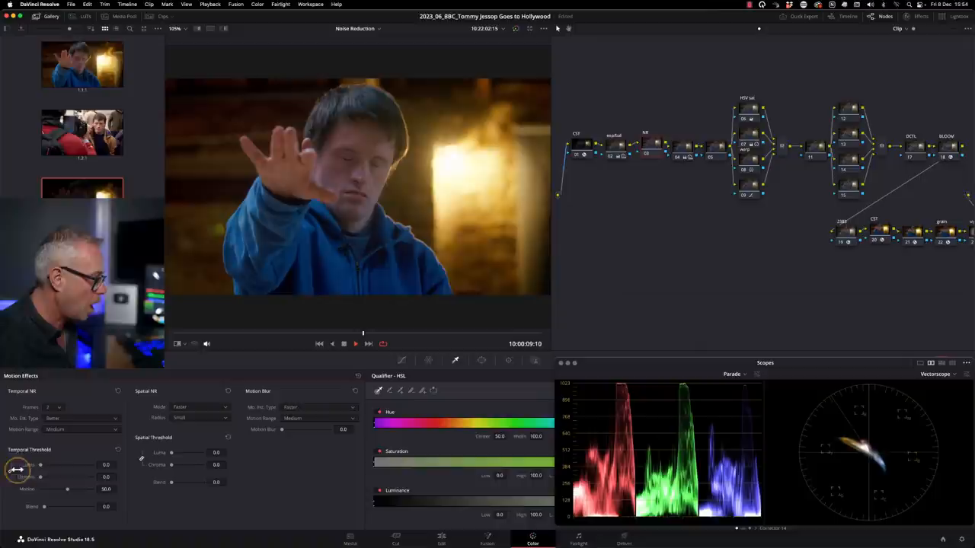
Drag the temporal Luma threshold up to about 18, then settle it at about 5.6
left_click_drag(19, 470, 49, 466)
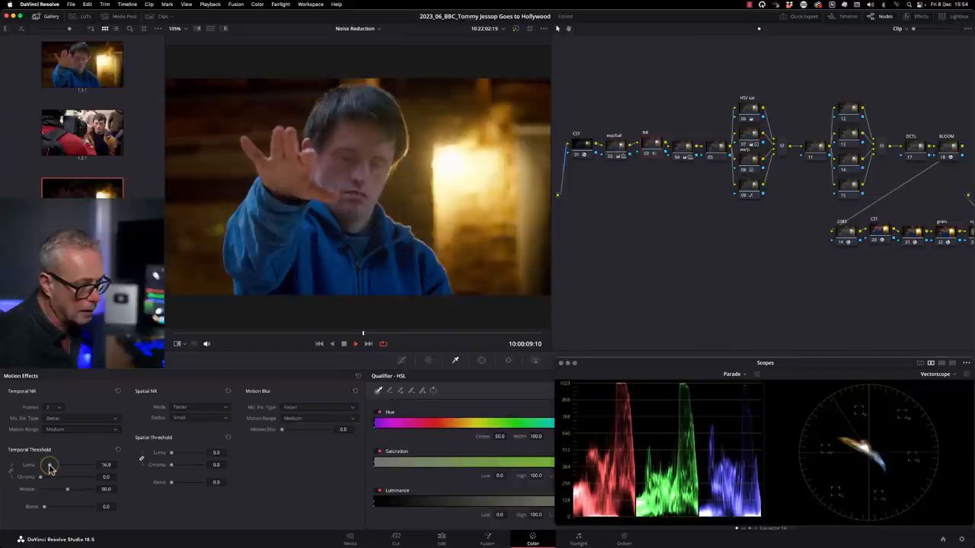
left_click_drag(49, 466, 51, 465)
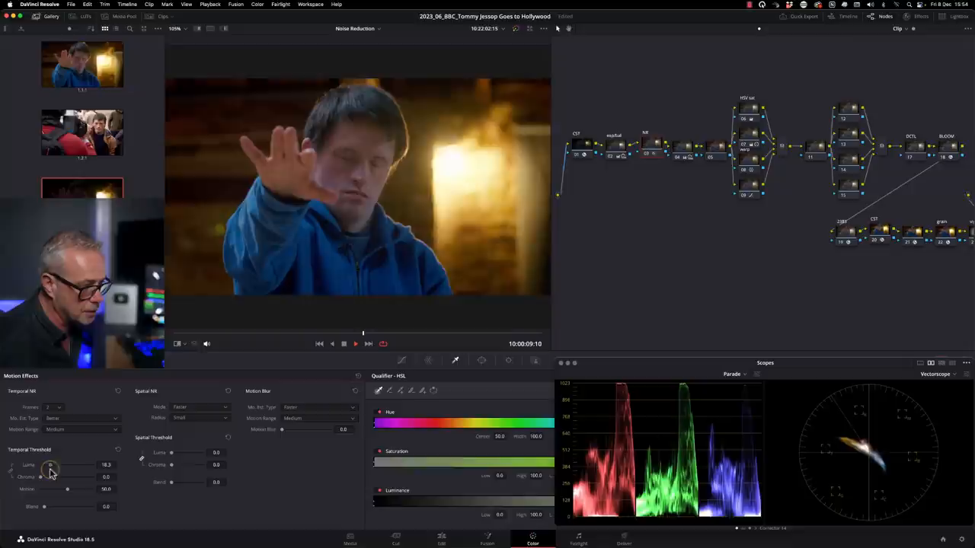
left_click_drag(51, 465, 46, 466)
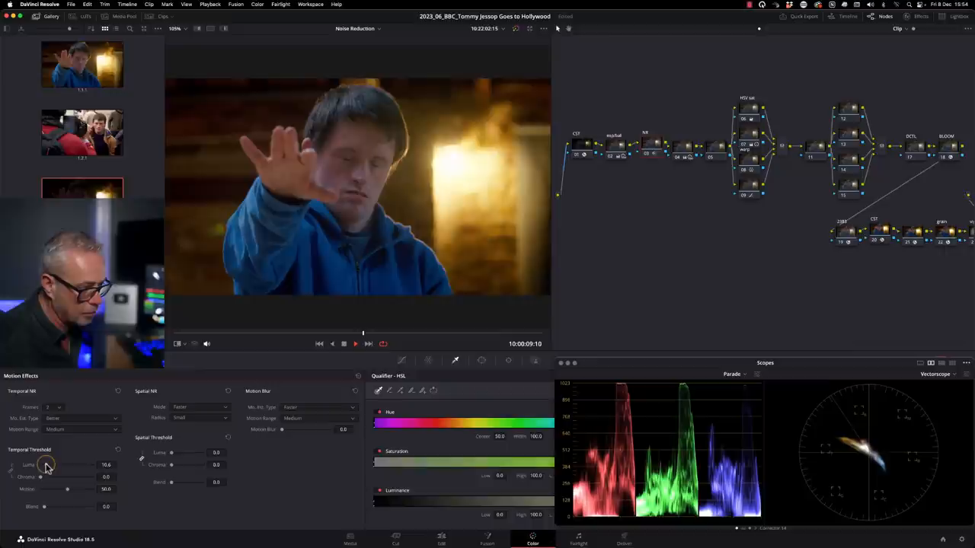
left_click_drag(55, 465, 44, 466)
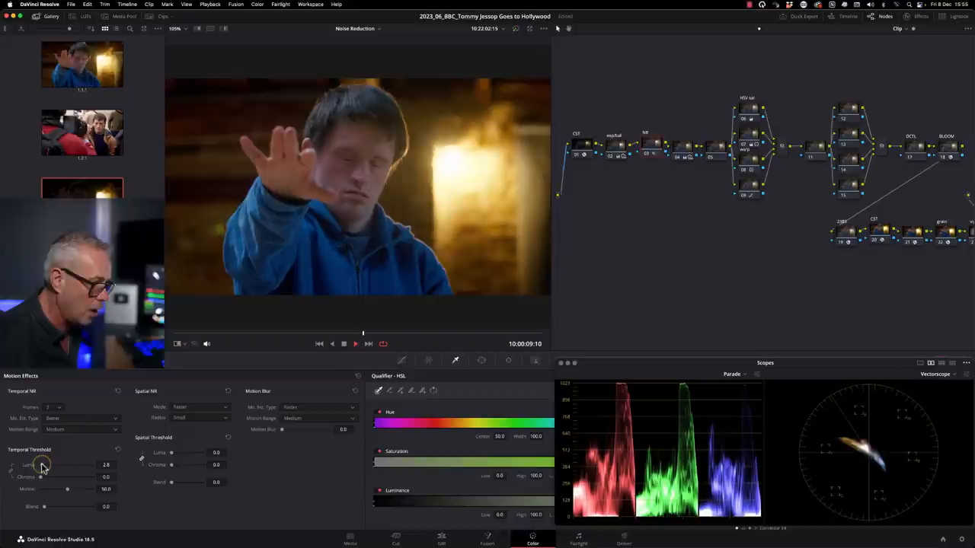
left_click_drag(41, 477, 56, 477)
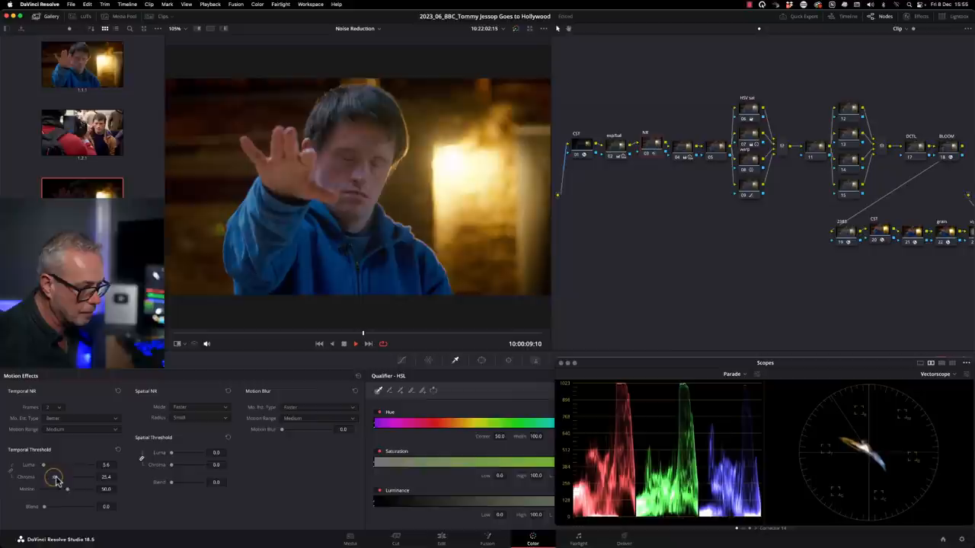
left_click_drag(57, 478, 41, 478)
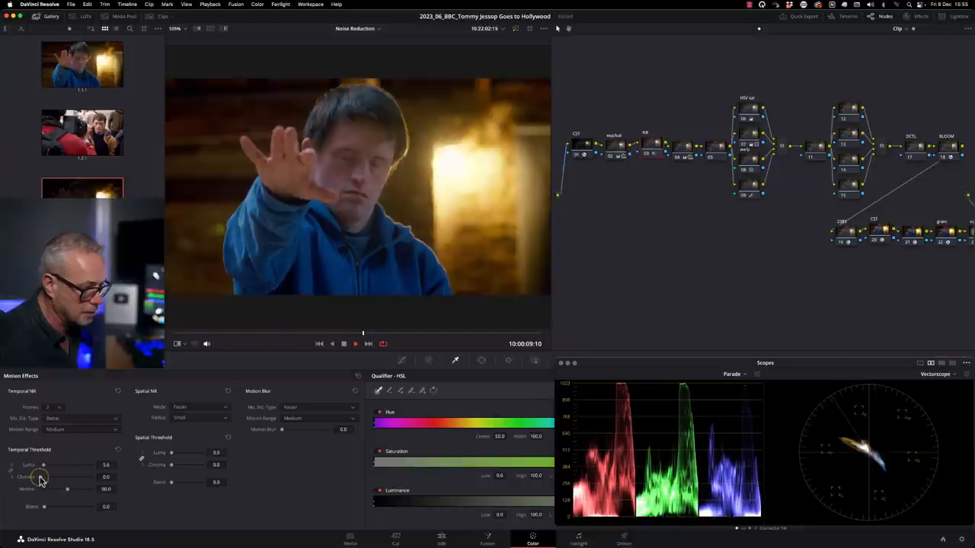